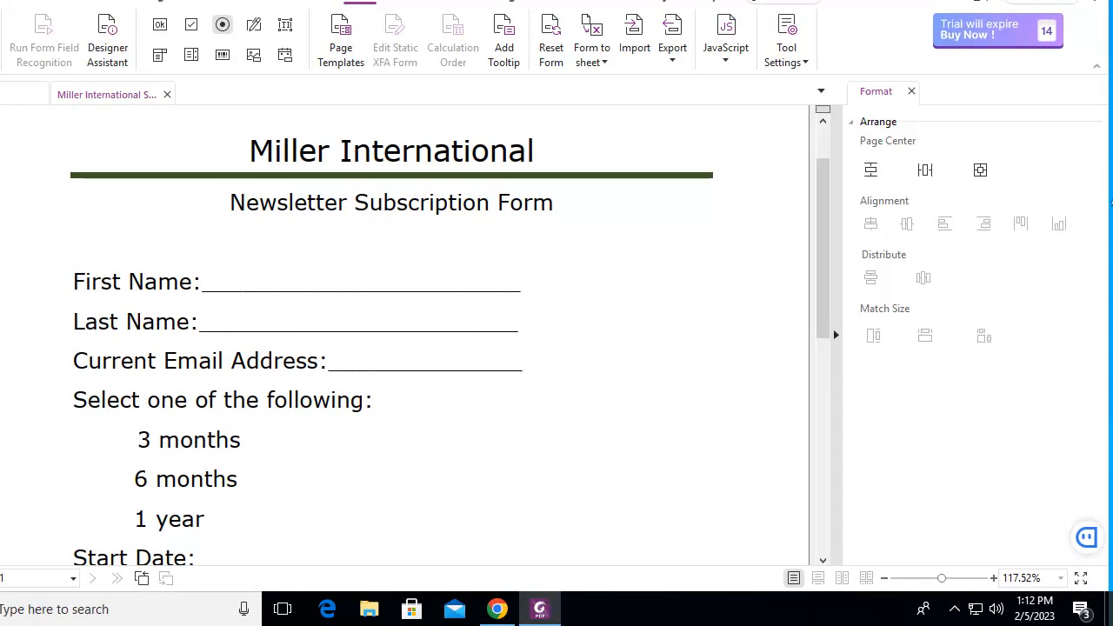
mouse_move(97, 437)
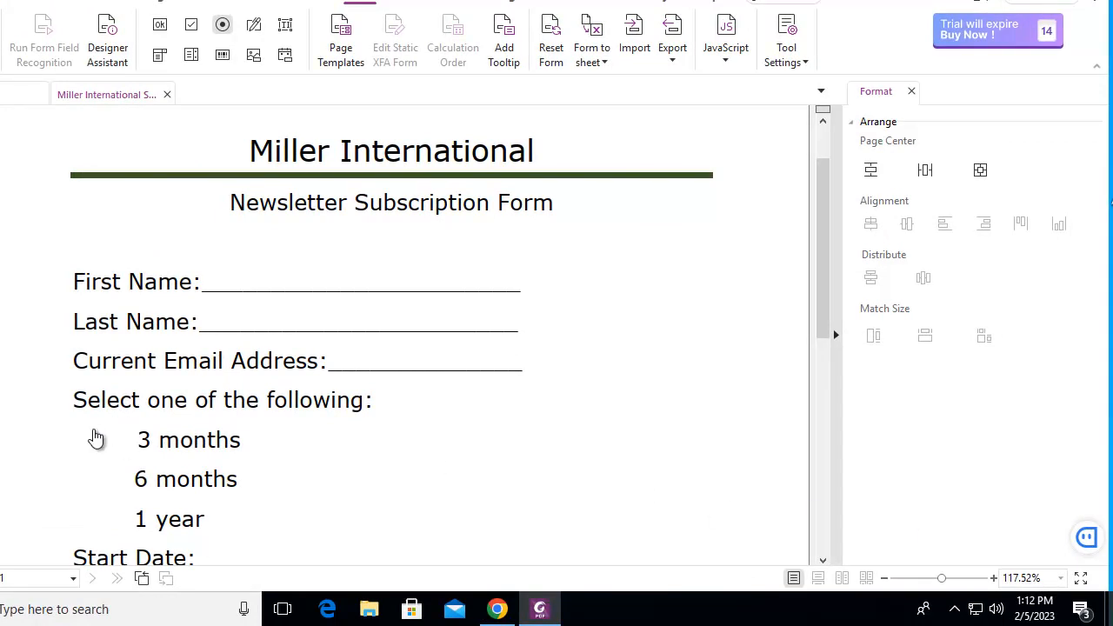
mouse_move(173, 439)
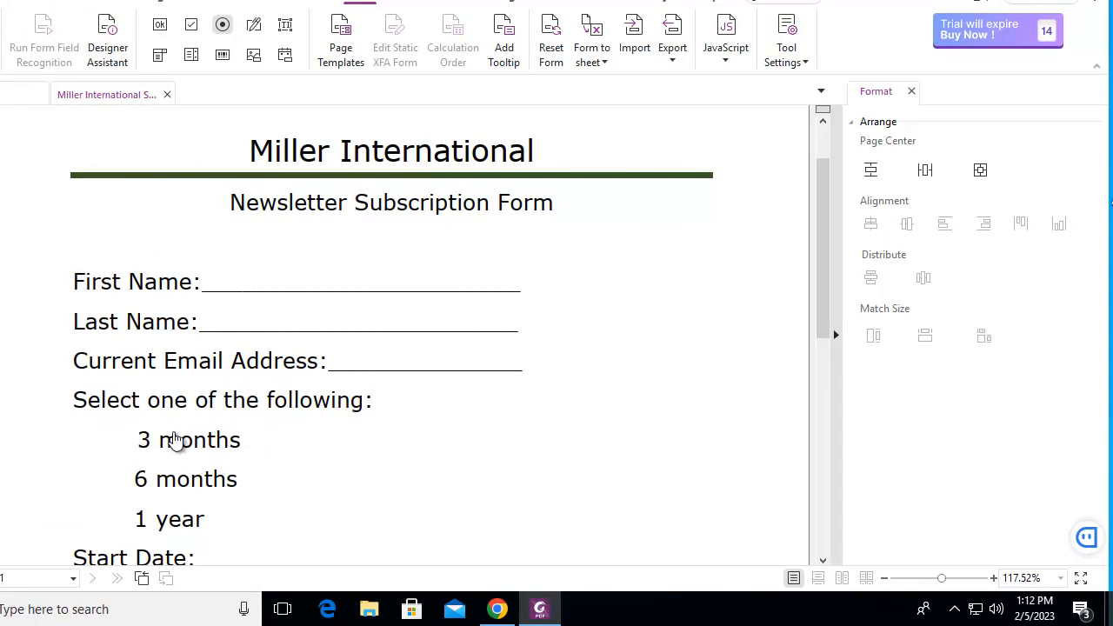
mouse_move(199, 502)
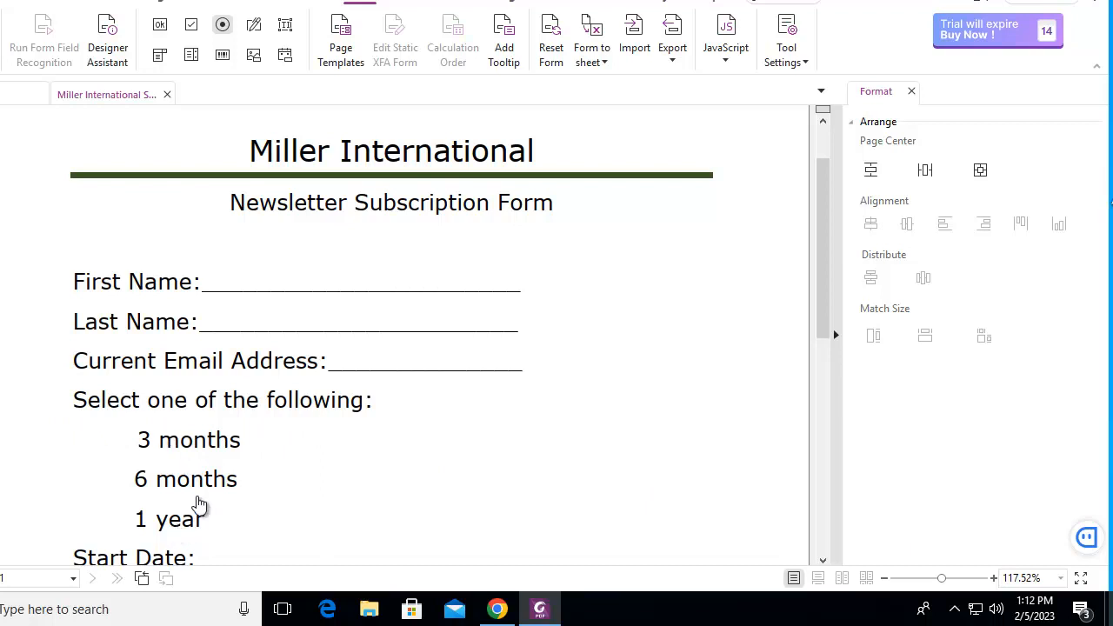
mouse_move(202, 510)
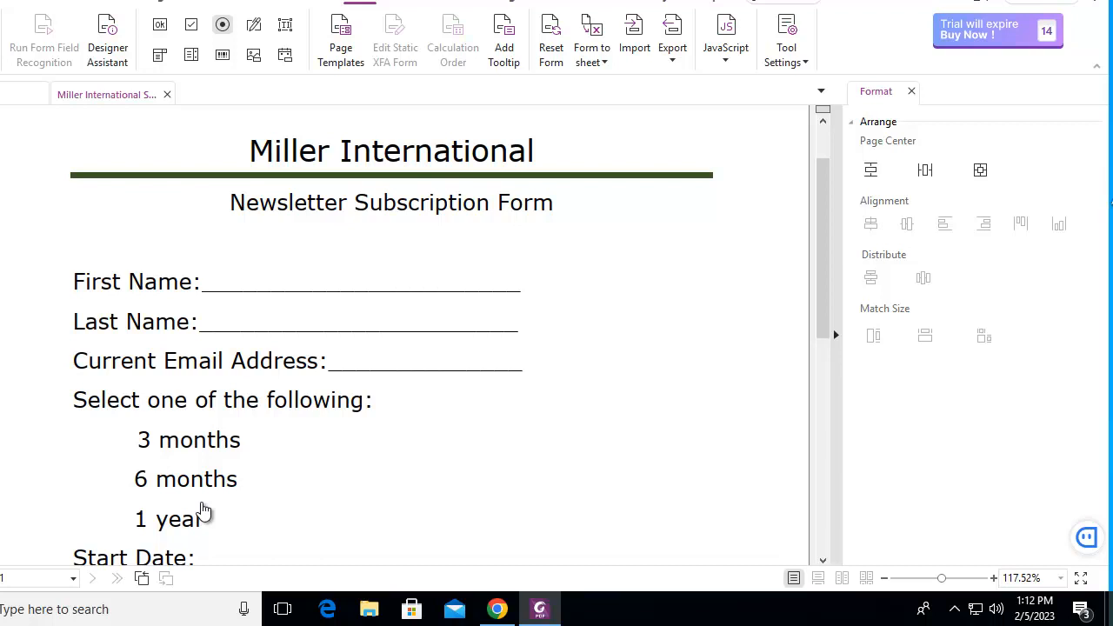
mouse_move(223, 458)
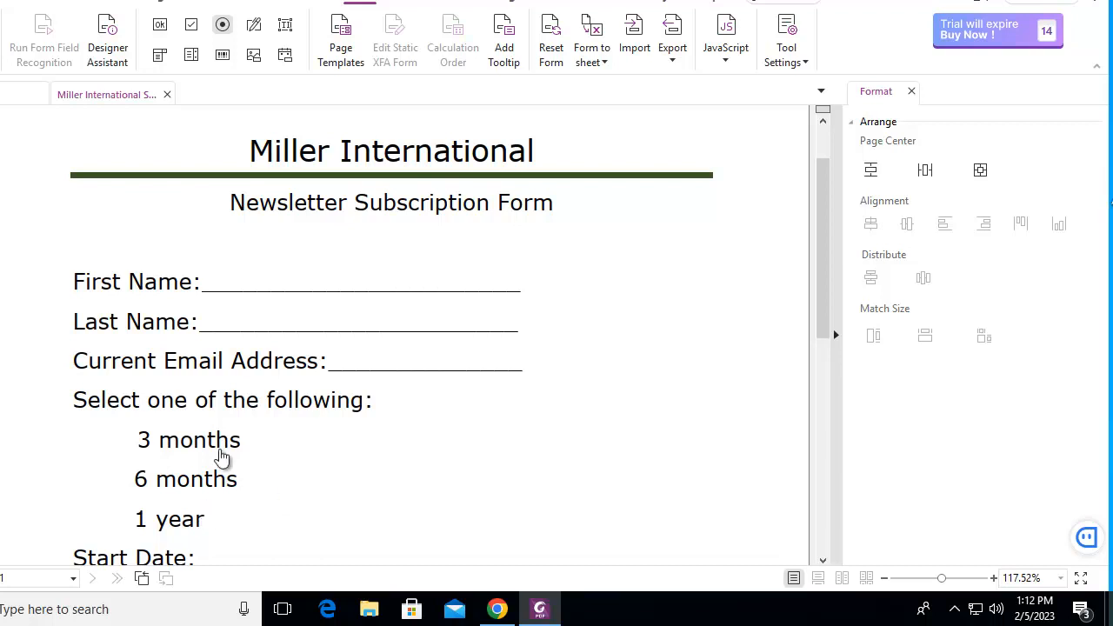
mouse_move(231, 202)
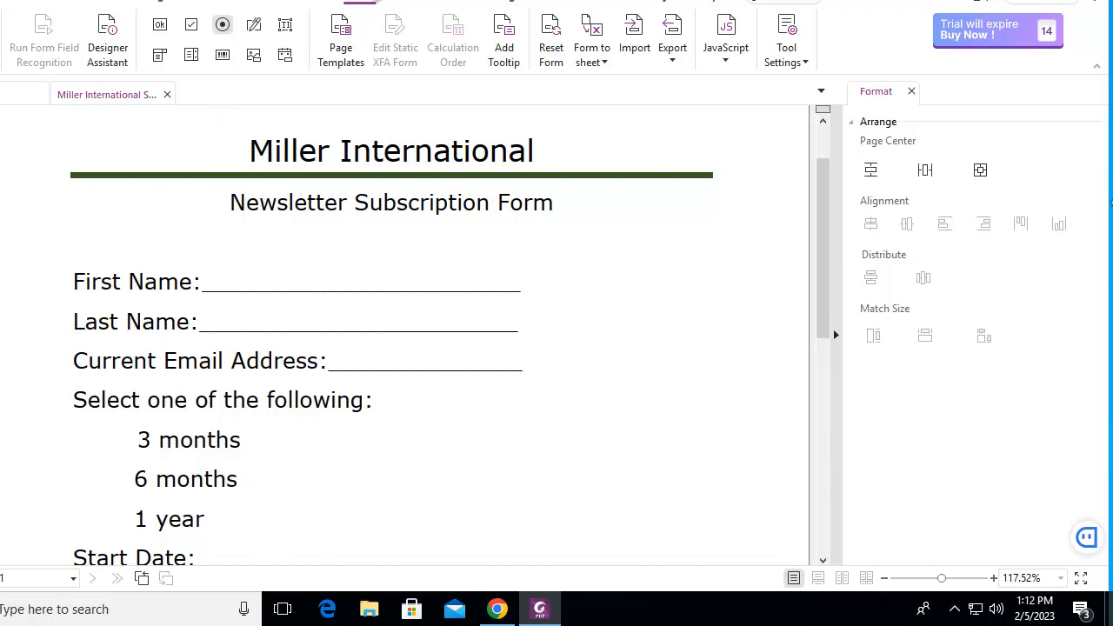
mouse_move(236, 35)
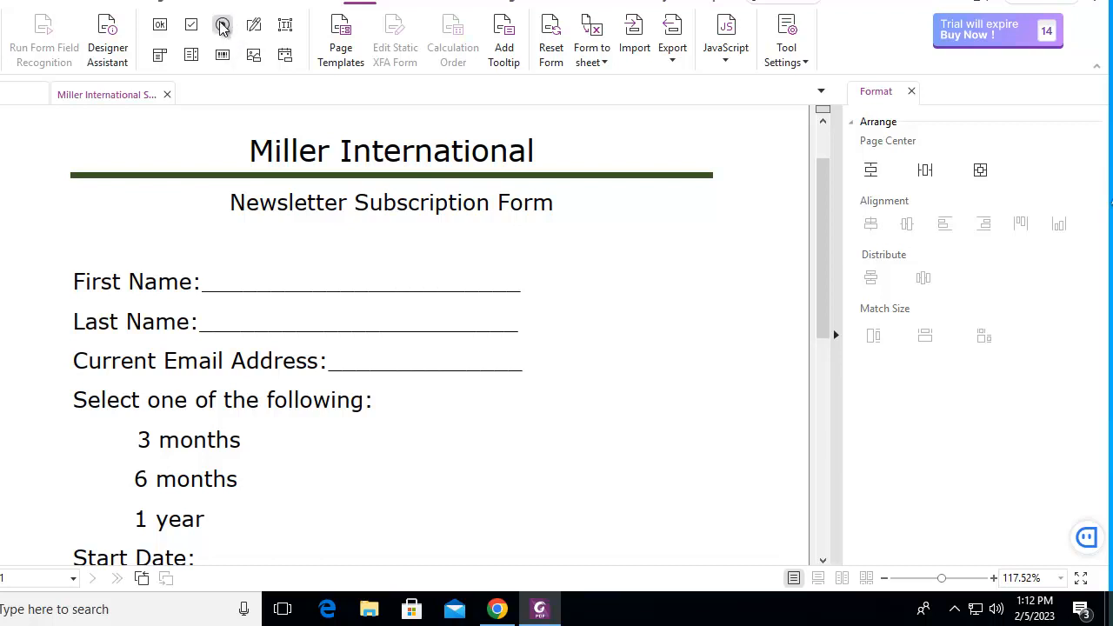
- Place a radio button beside '3 months' and bring up its context menu
click(222, 24)
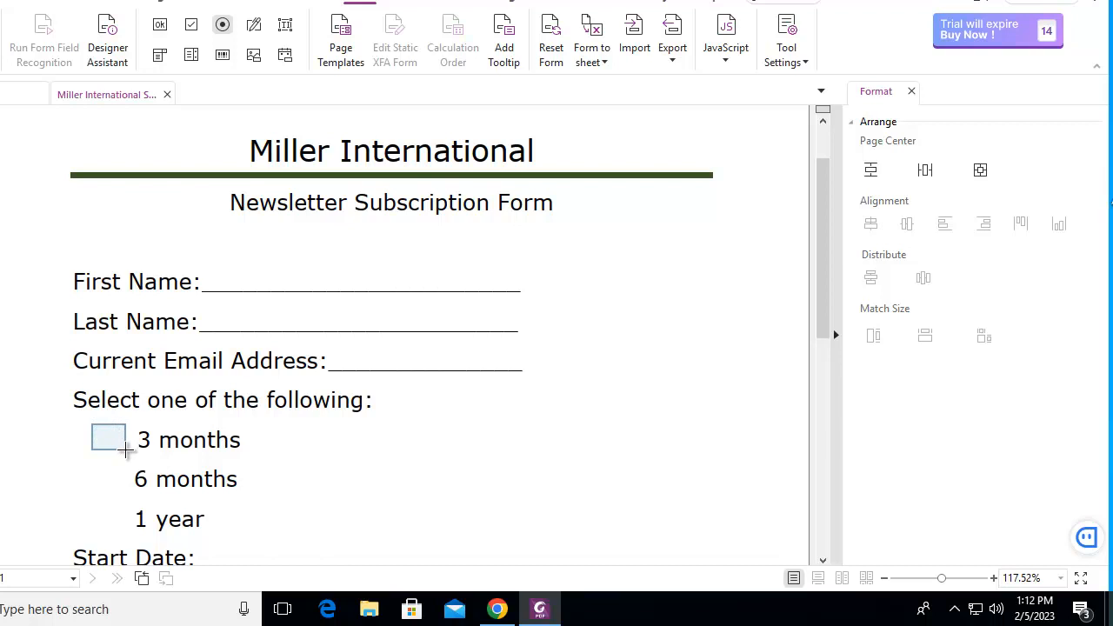
click(107, 437)
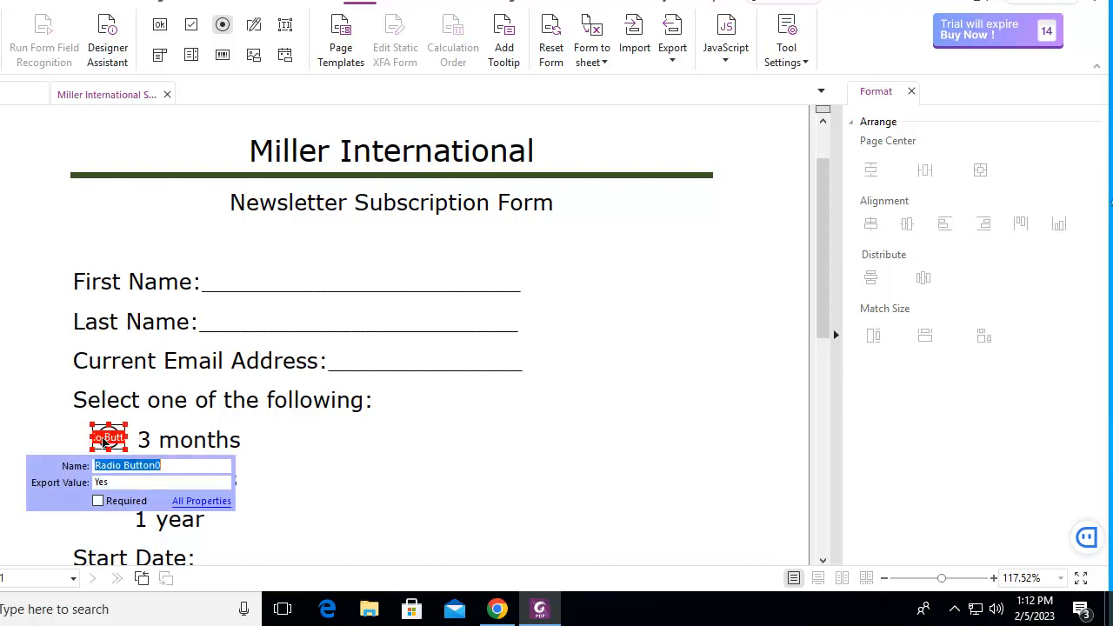
right_click(108, 437)
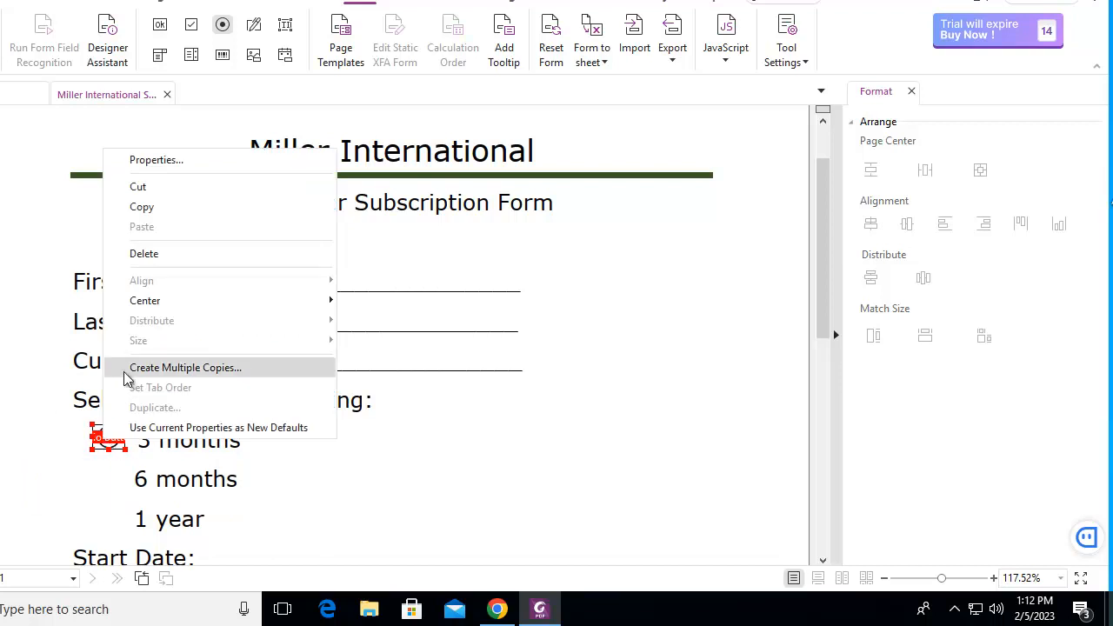
mouse_move(191, 182)
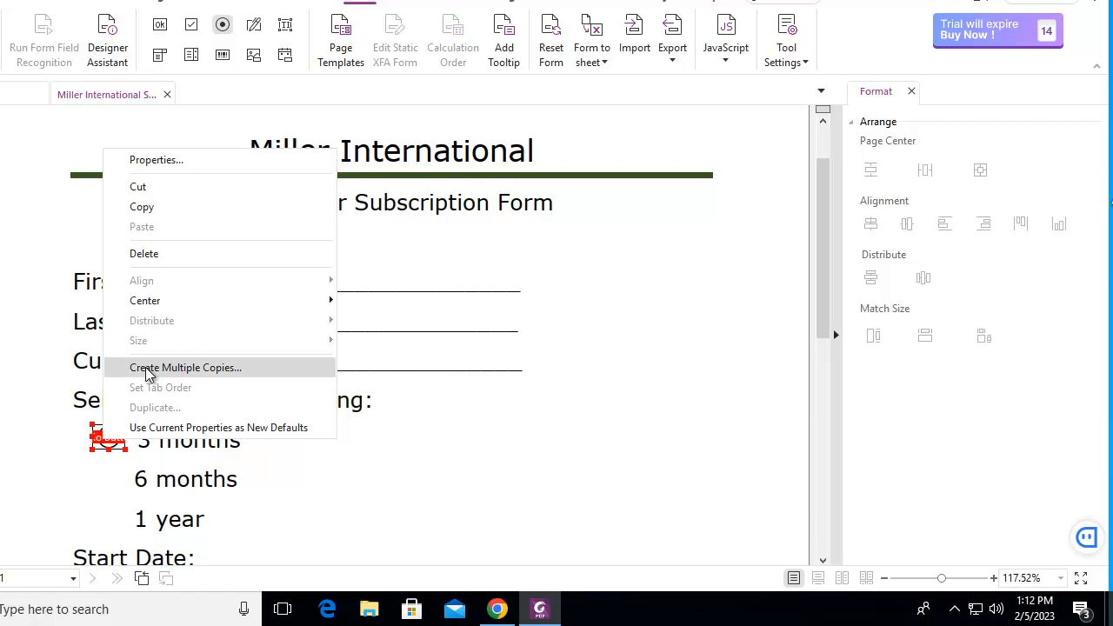
- Create 3 down by 1 across same-named copies of the radio button for '6 months' and '1 year'
click(185, 367)
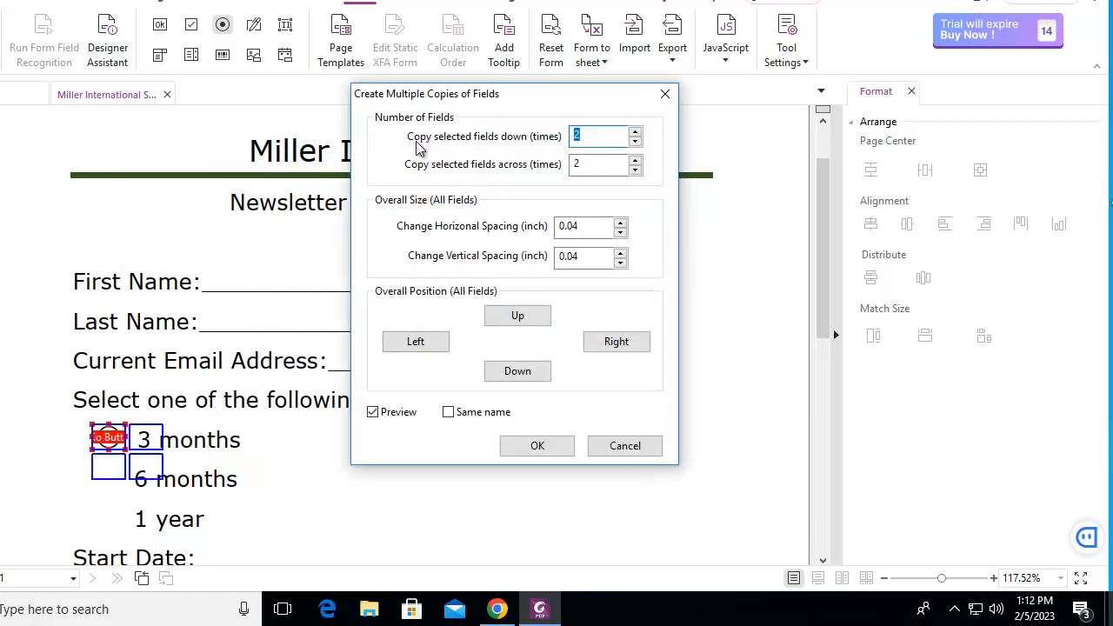
mouse_move(587, 159)
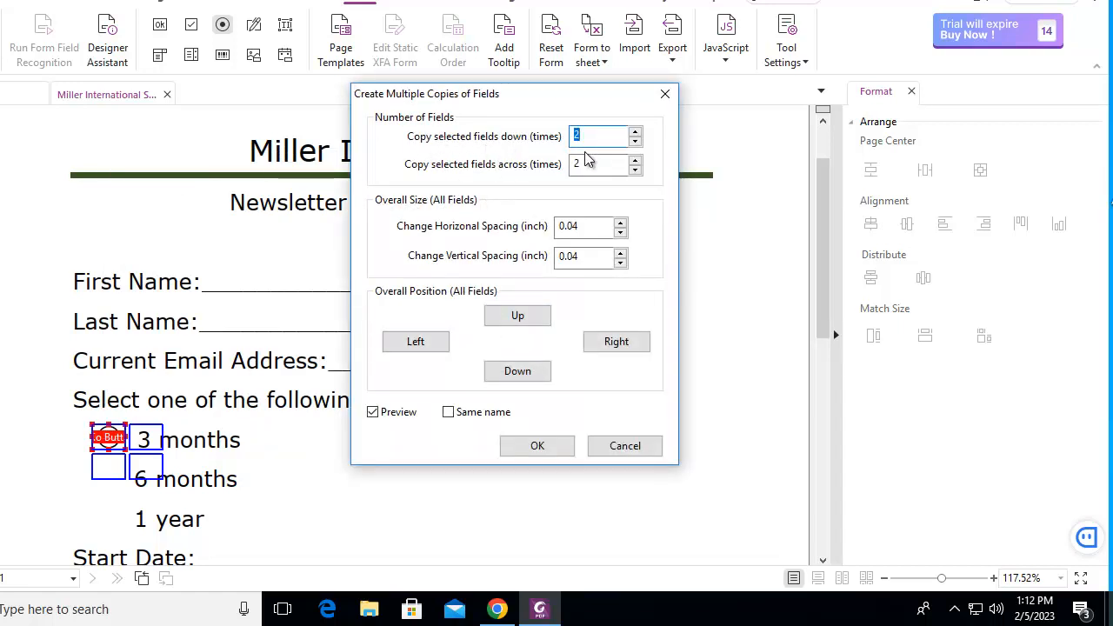
mouse_move(647, 152)
text(1)
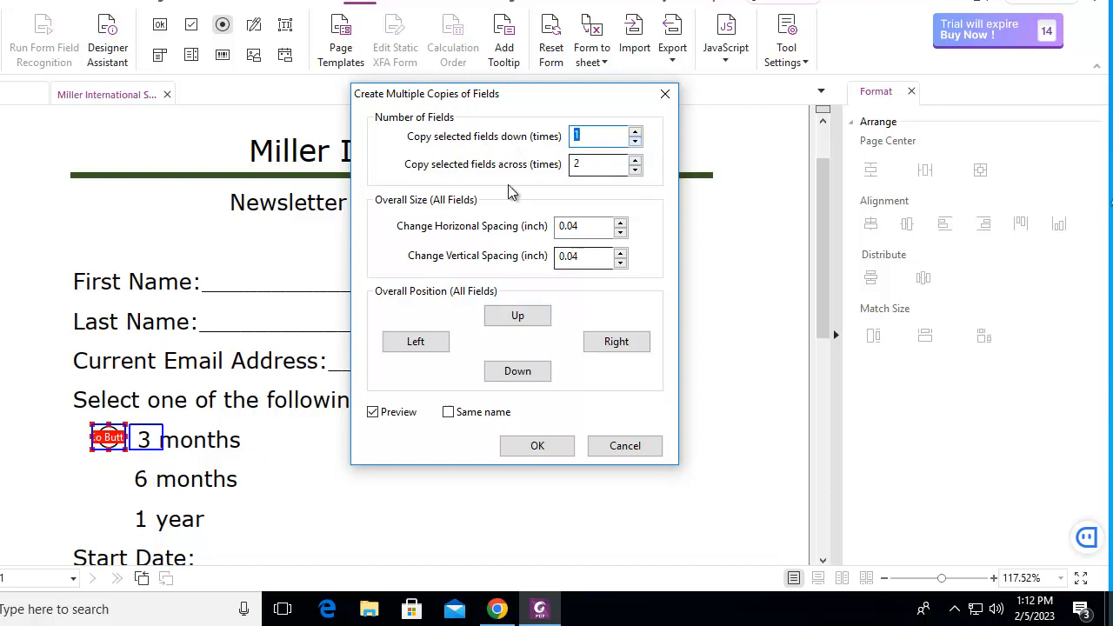
click(635, 159)
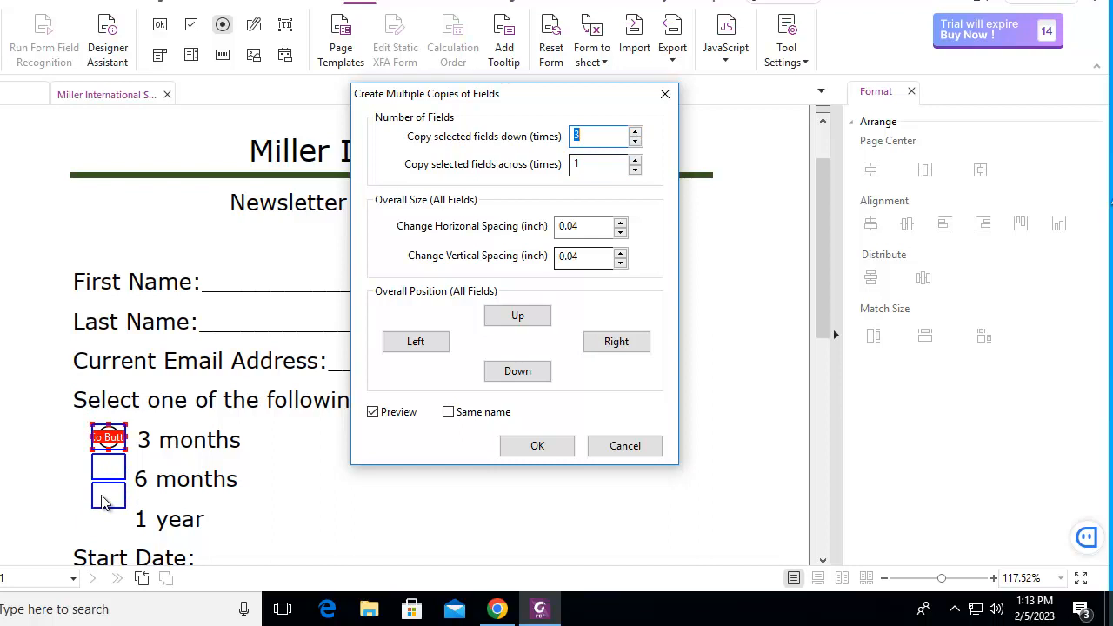
mouse_move(490, 235)
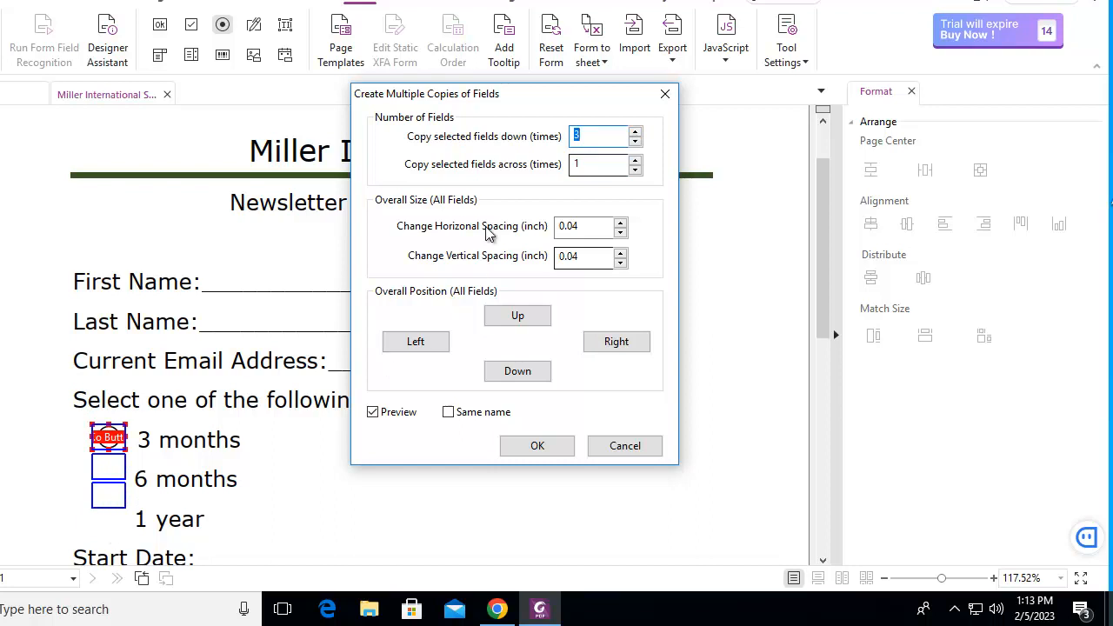
mouse_move(410, 267)
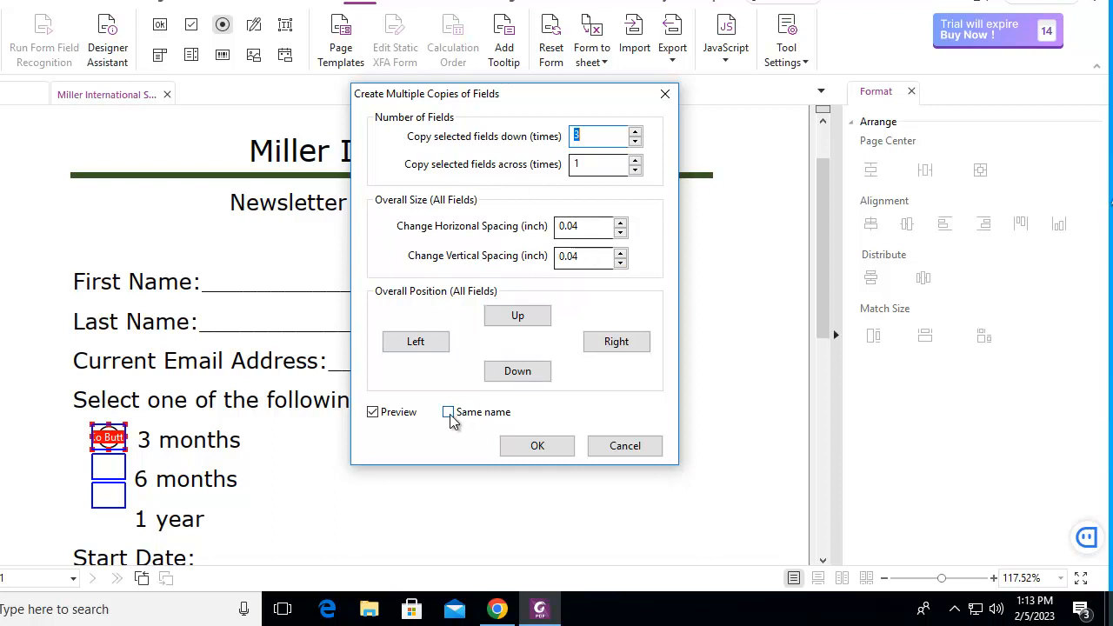
click(448, 412)
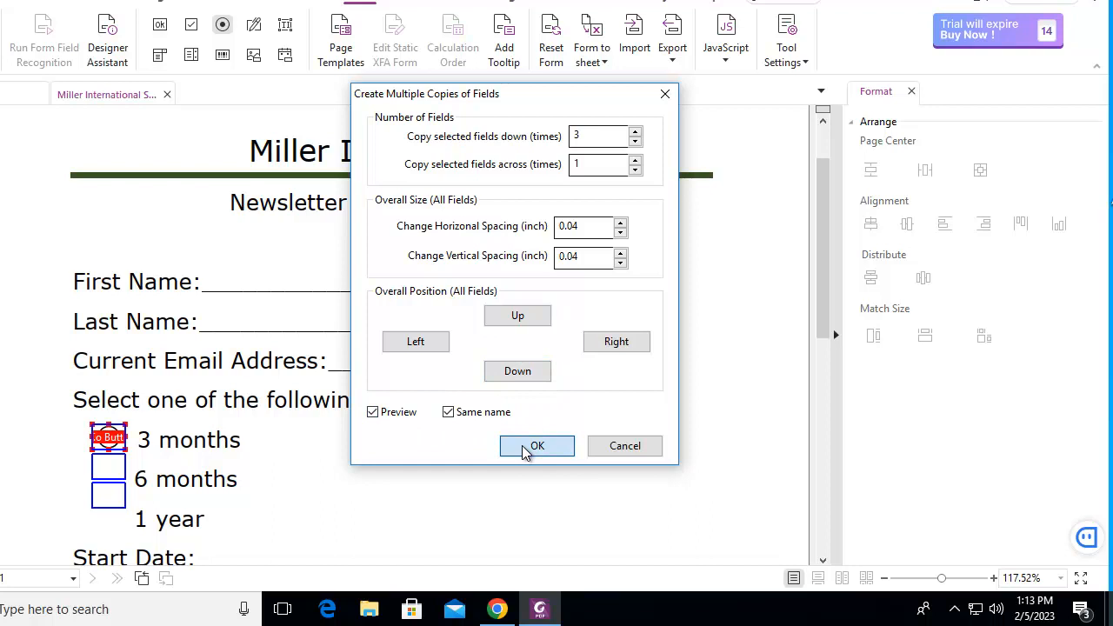
click(536, 446)
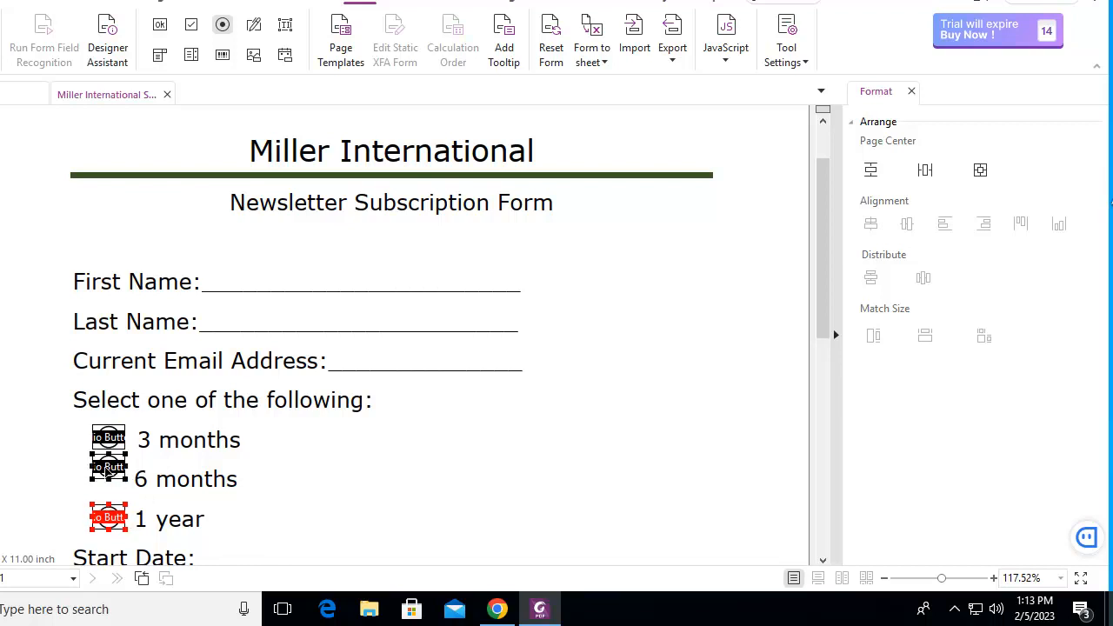
- Select the copied radio button beside '6 months'
click(108, 479)
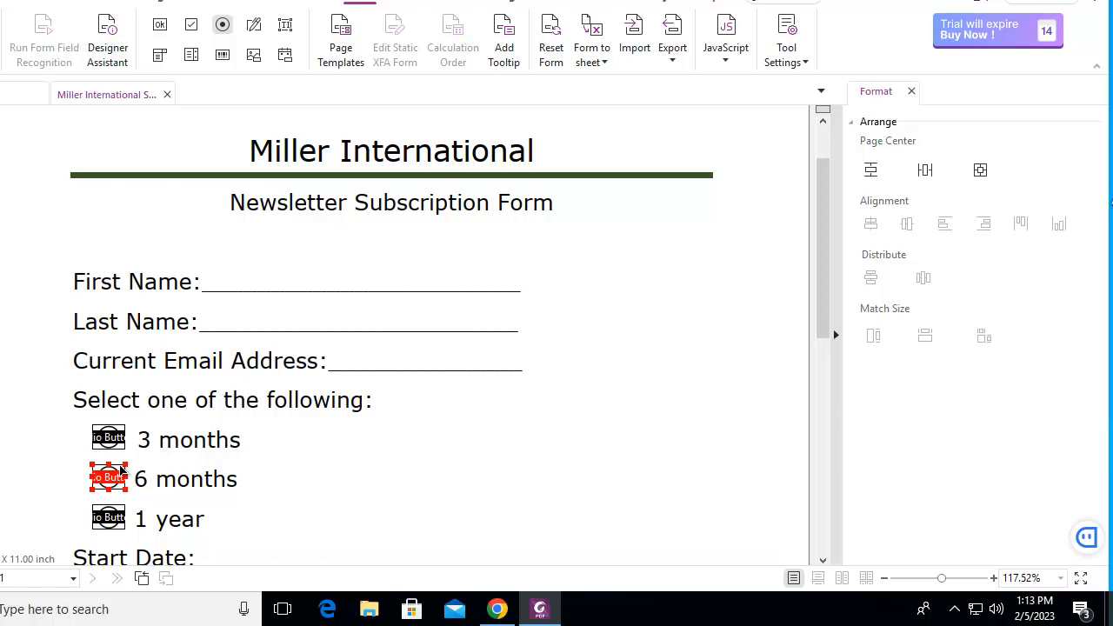
mouse_move(348, 476)
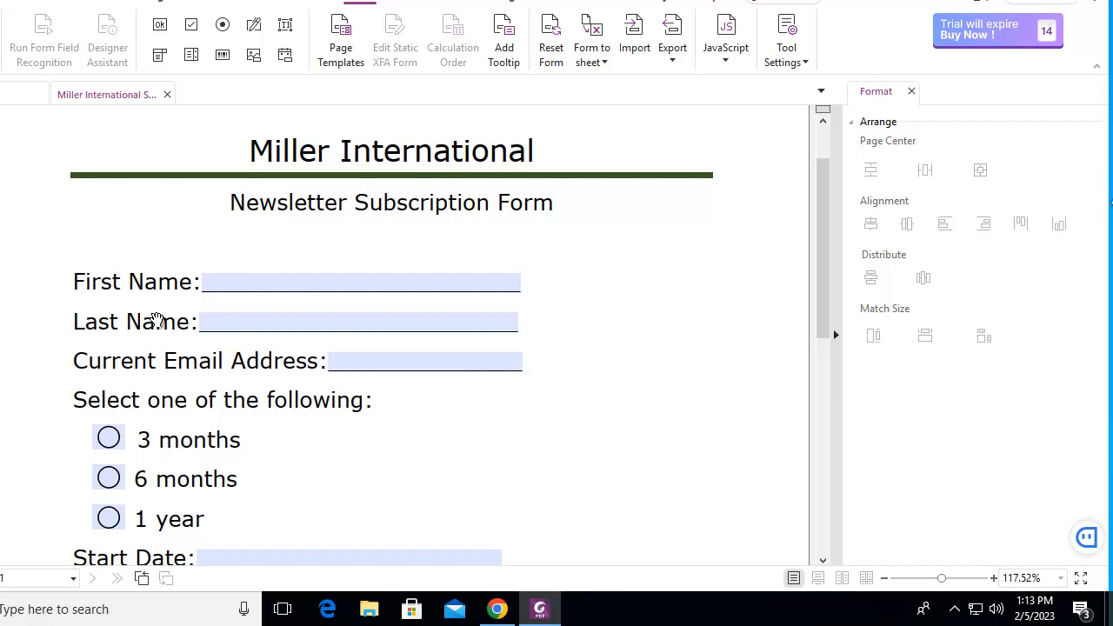
- Toggle between 3 months, 6 months and 1 year, finishing with 3 months selected
click(108, 438)
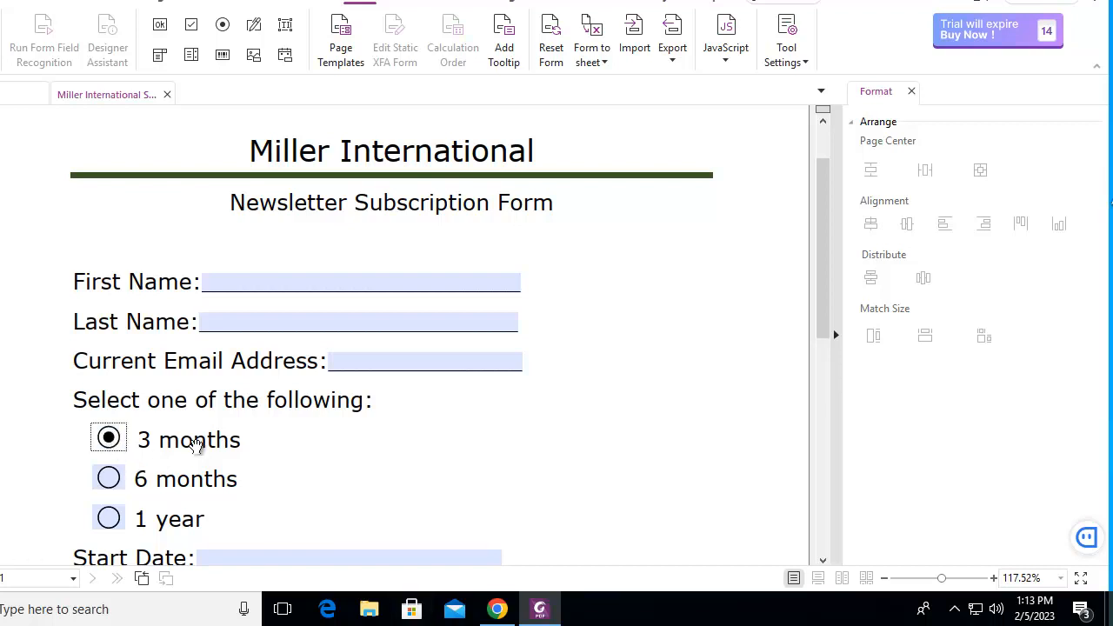
click(108, 479)
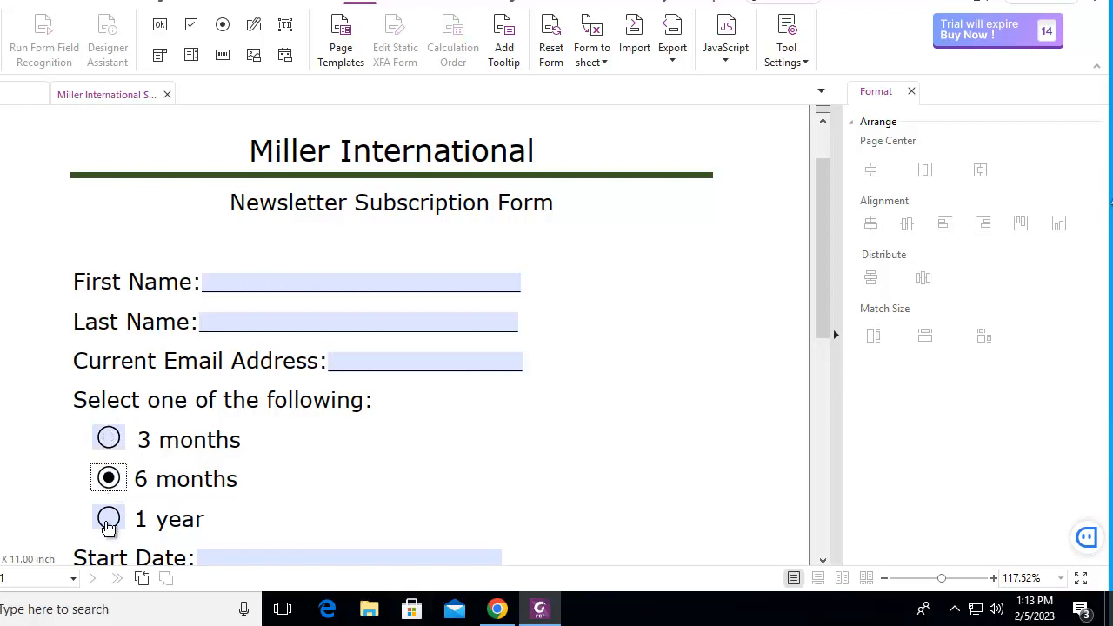
click(107, 437)
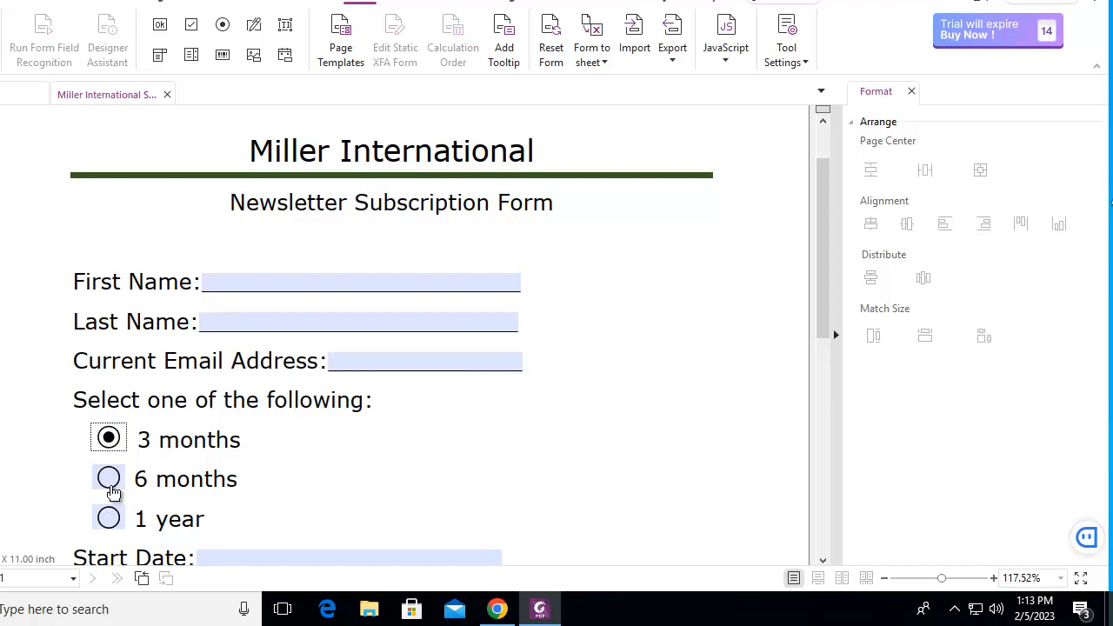
click(108, 518)
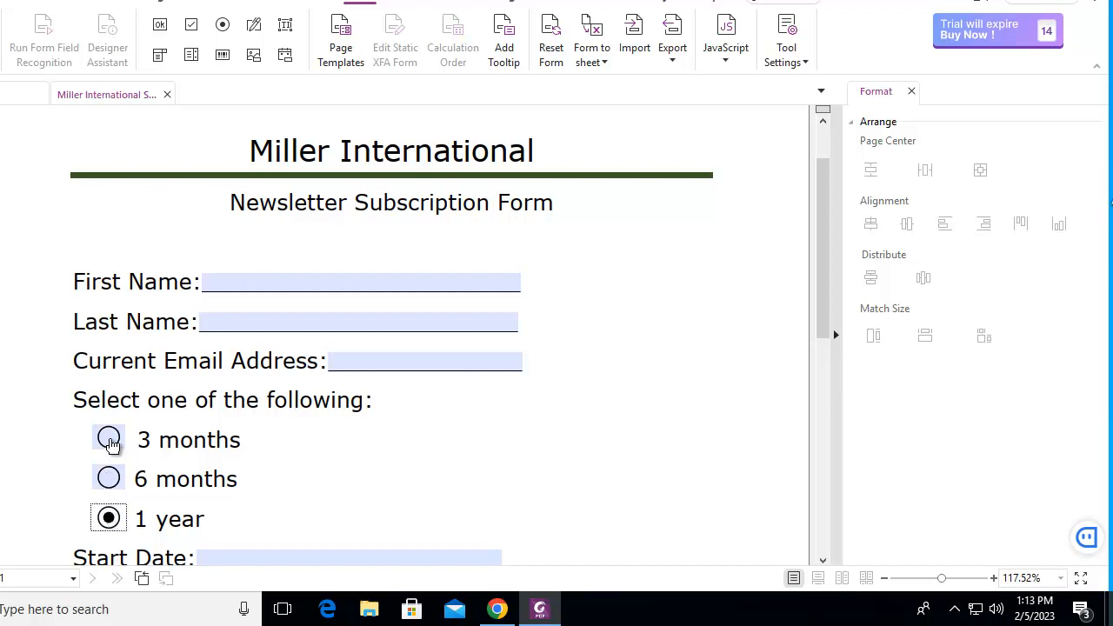
click(108, 439)
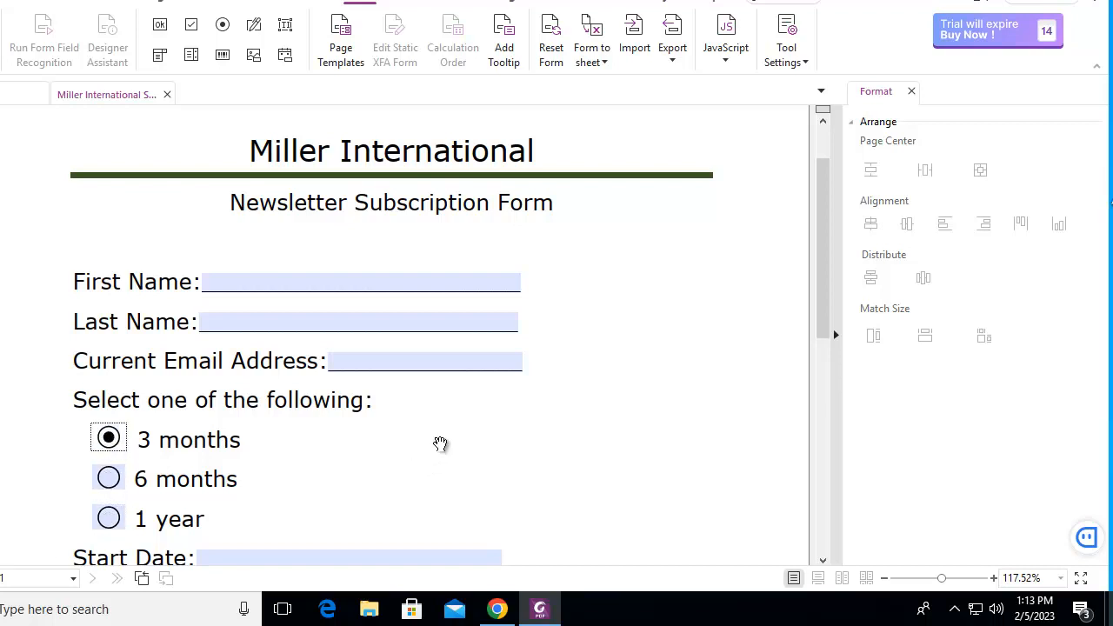